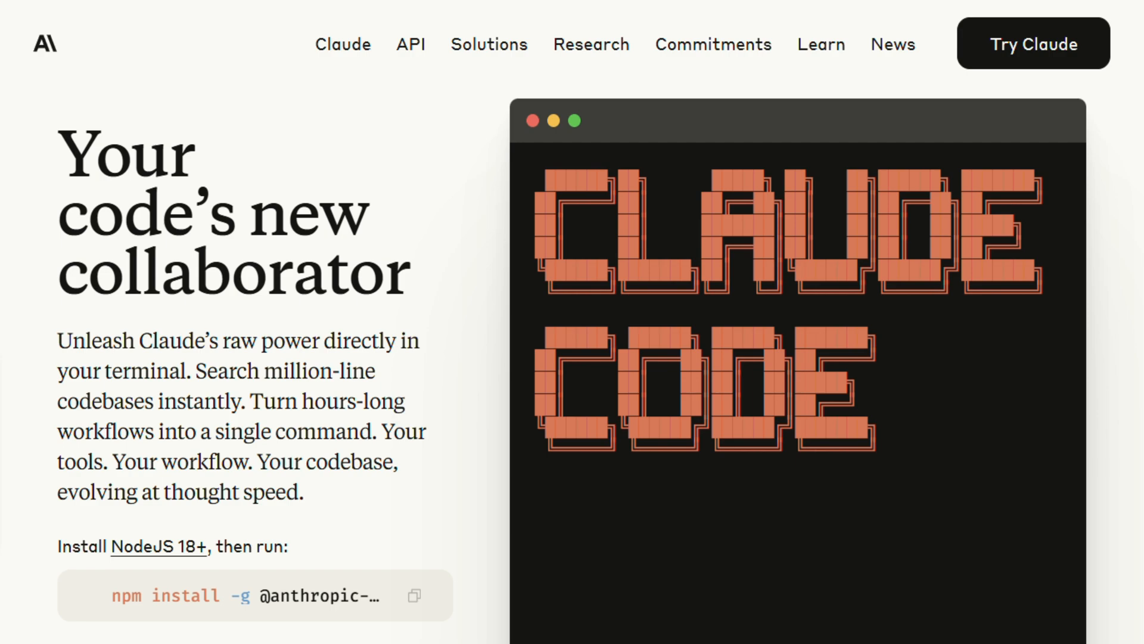
Scroll past the hero section to the feature list and 'Interact with Claude Code' demo
{"action": "scroll", "scroll_direction": "down", "scroll_amount": 3}
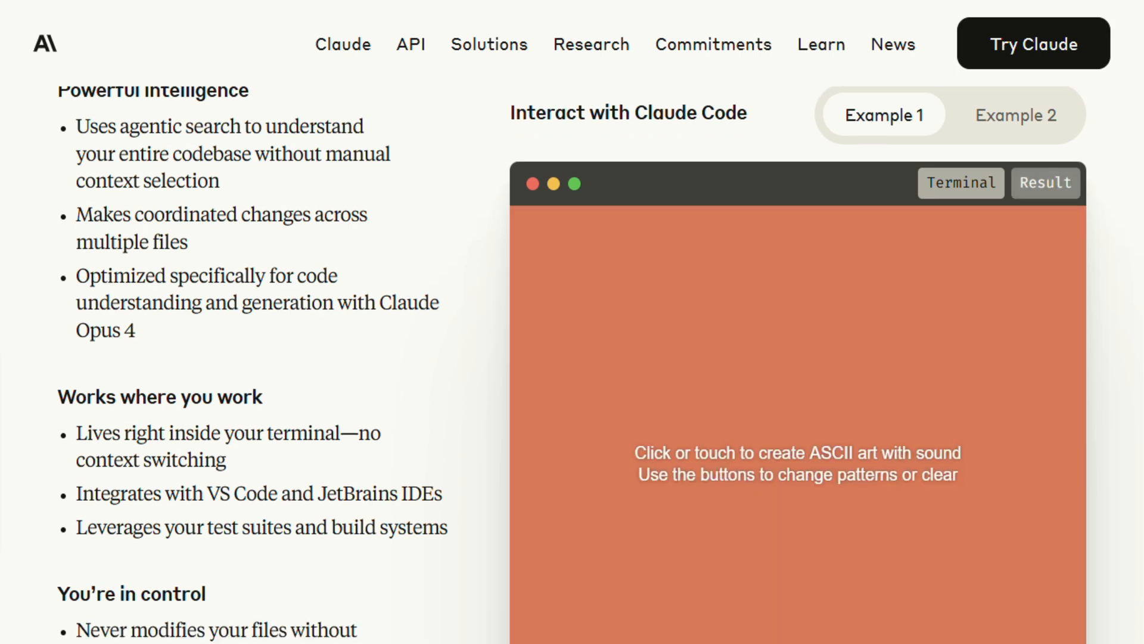
View 'Example 2' of the demo with its webcam emoji-art prompt, then reach 'How you can use Claude'
{"action": "left_click", "coordinate": [1015, 115]}
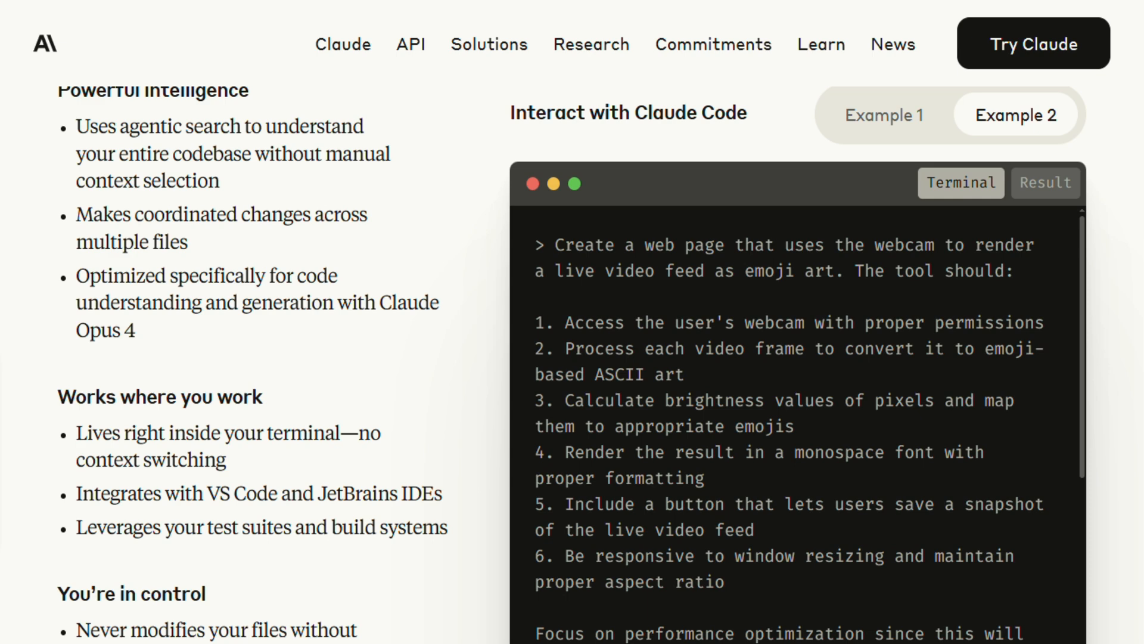
{"action": "scroll", "scroll_direction": "down", "scroll_amount": 3}
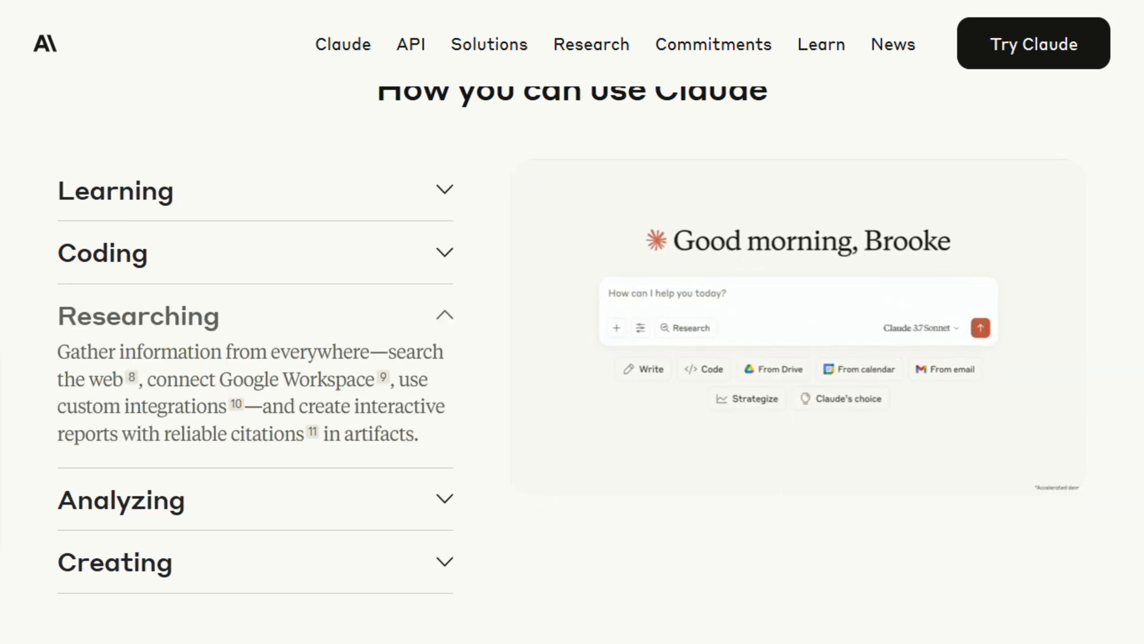
Move on to the Augment Code website showing its AI-assisted edits across three files
{"action": "scroll", "scroll_direction": "down", "scroll_amount": 3}
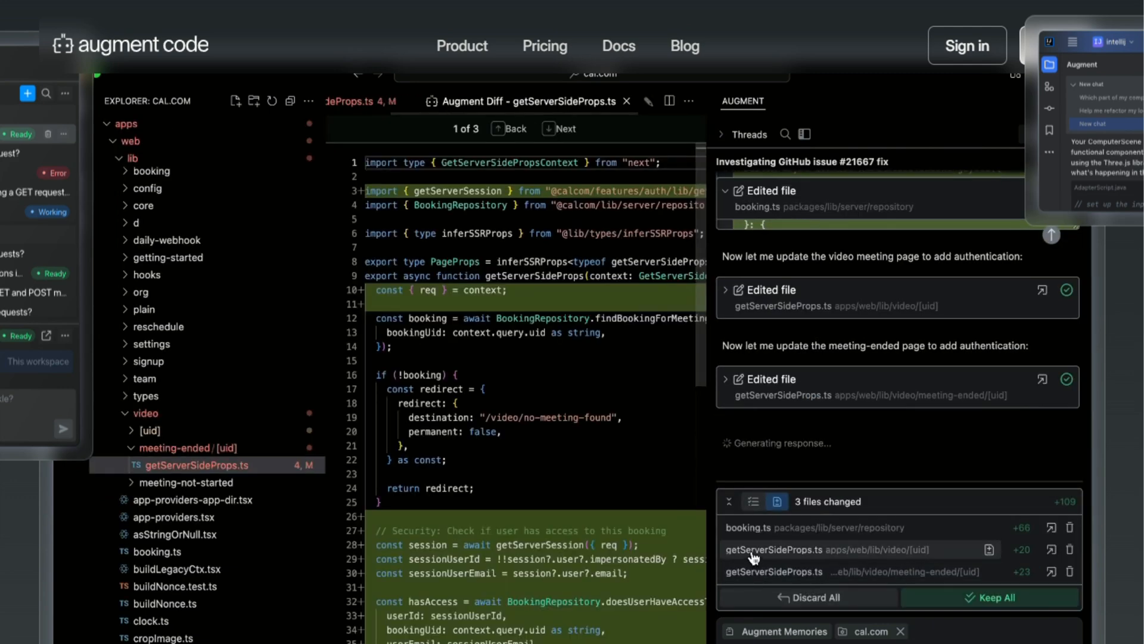
Scroll past benchmarks, integrations, Memories & Context and MCP tools to the Next Edit section
{"action": "scroll", "scroll_direction": "down", "scroll_amount": 3}
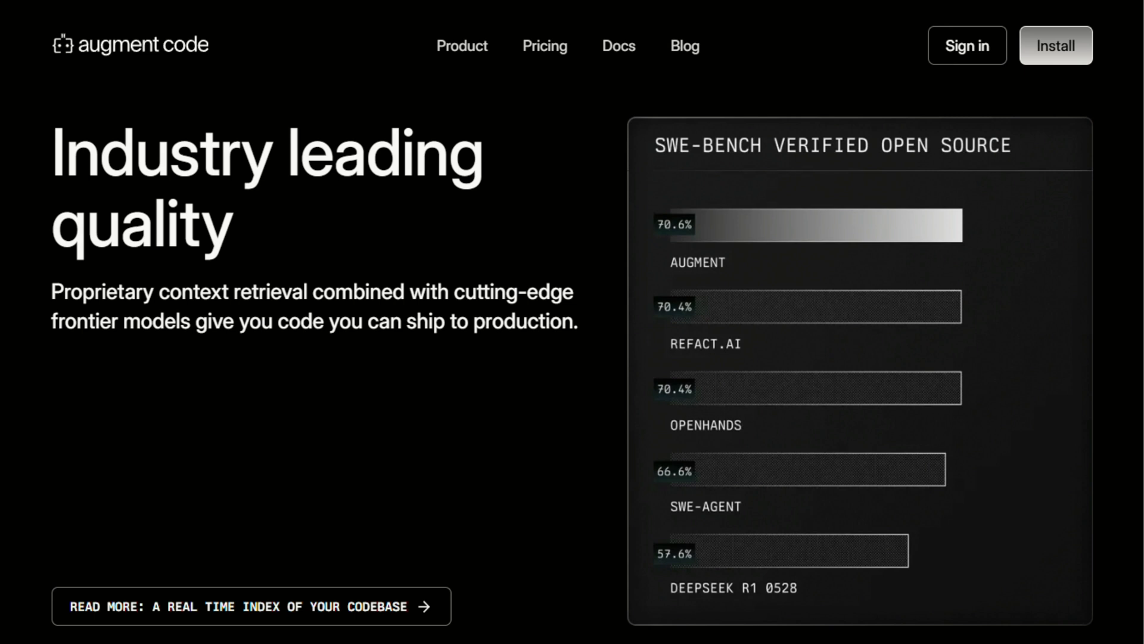
{"action": "scroll", "scroll_direction": "down", "scroll_amount": 3}
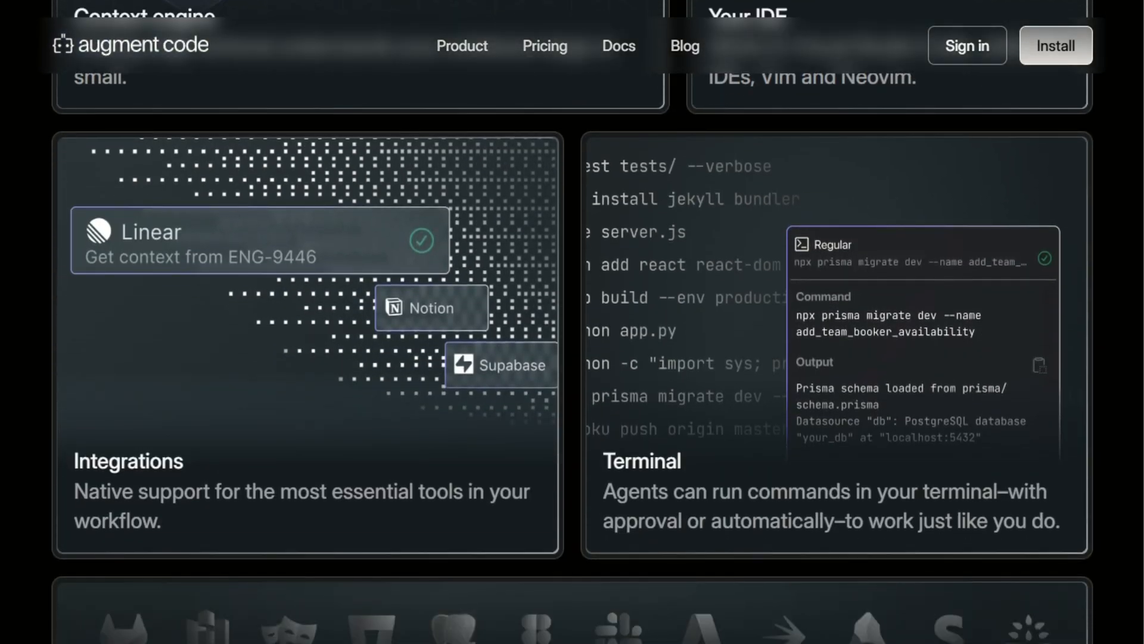
{"action": "scroll", "scroll_direction": "down", "scroll_amount": 3}
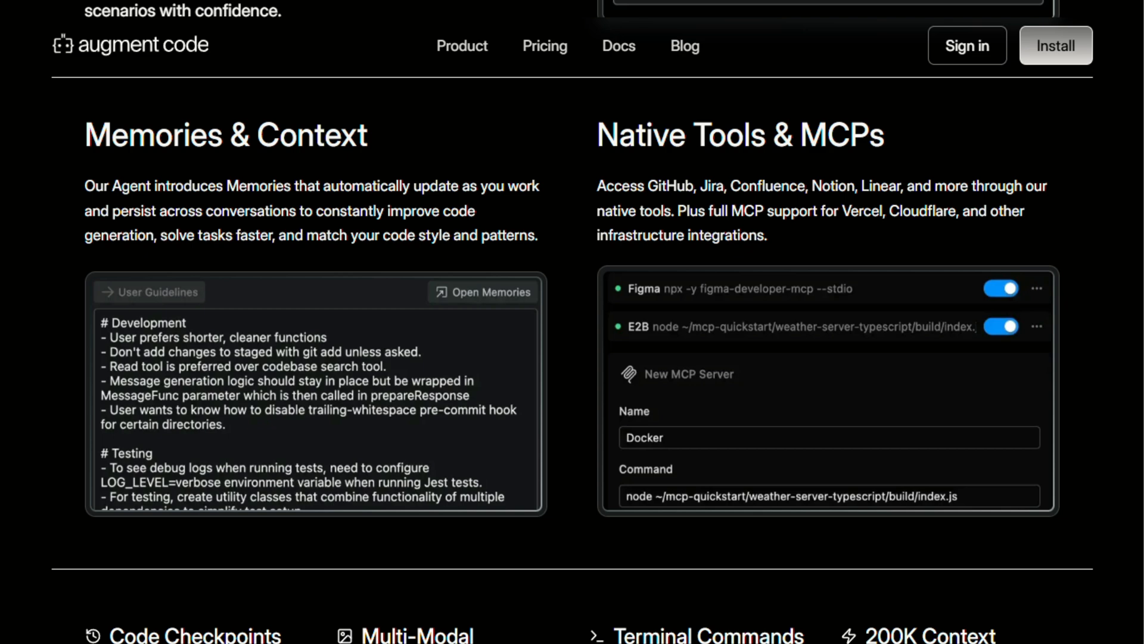
{"action": "scroll", "scroll_direction": "down", "scroll_amount": 3}
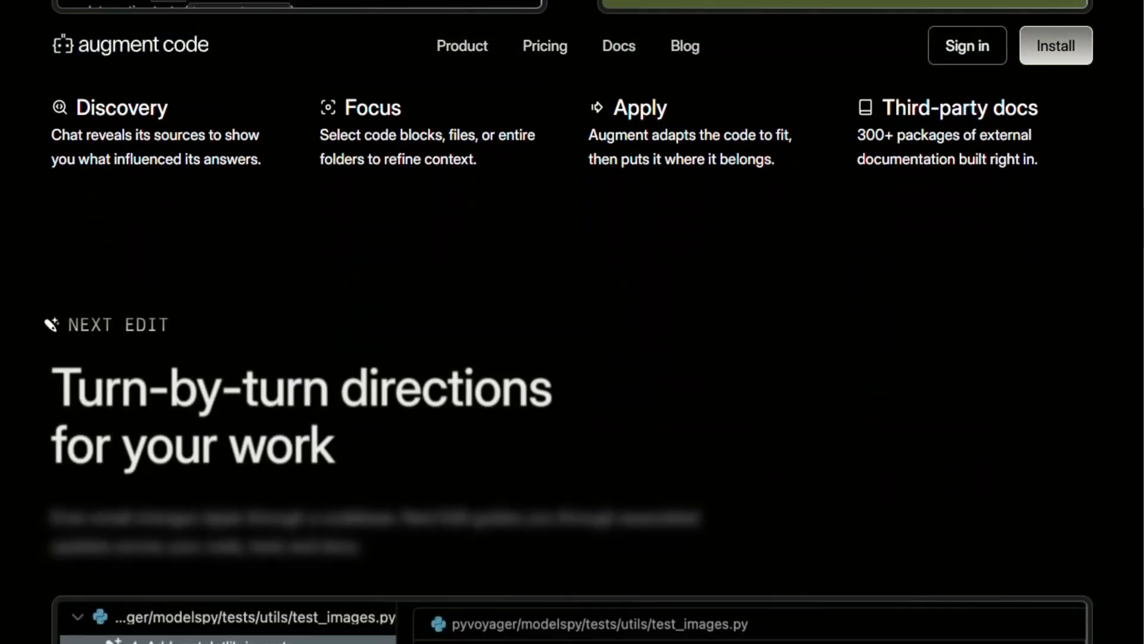
Return to the Anthropic Claude site at its 'Write code with Claude' coding capabilities section
{"action": "scroll", "scroll_direction": "down", "scroll_amount": 3}
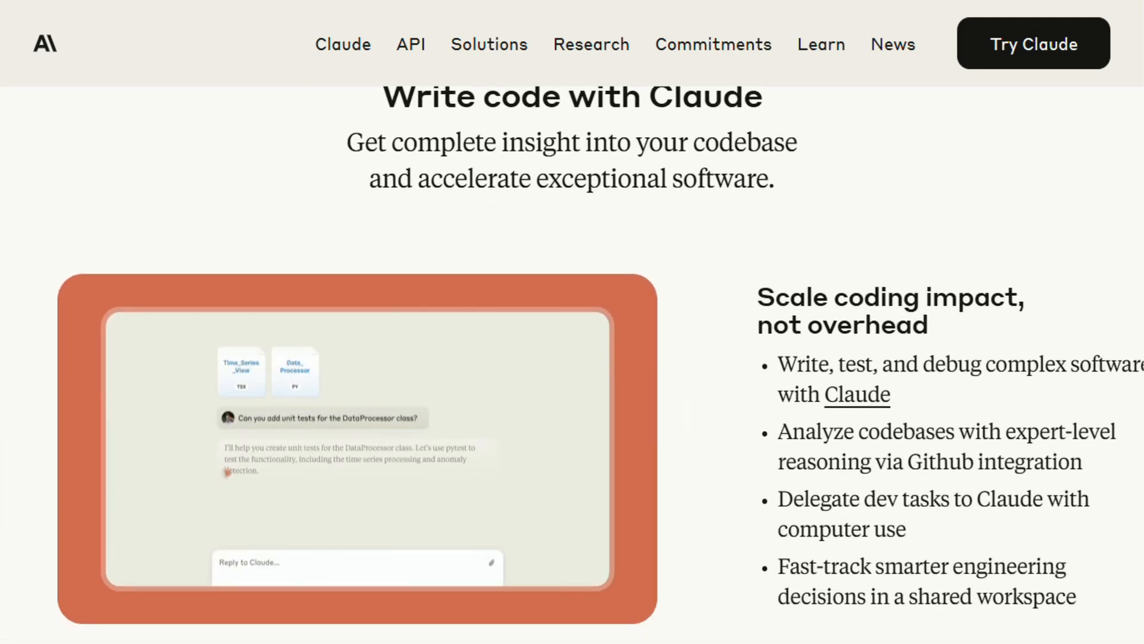
Go back to the Augment Code tab with the agent demo editing the meeting-ended page file
{"action": "scroll", "scroll_direction": "down", "scroll_amount": 3}
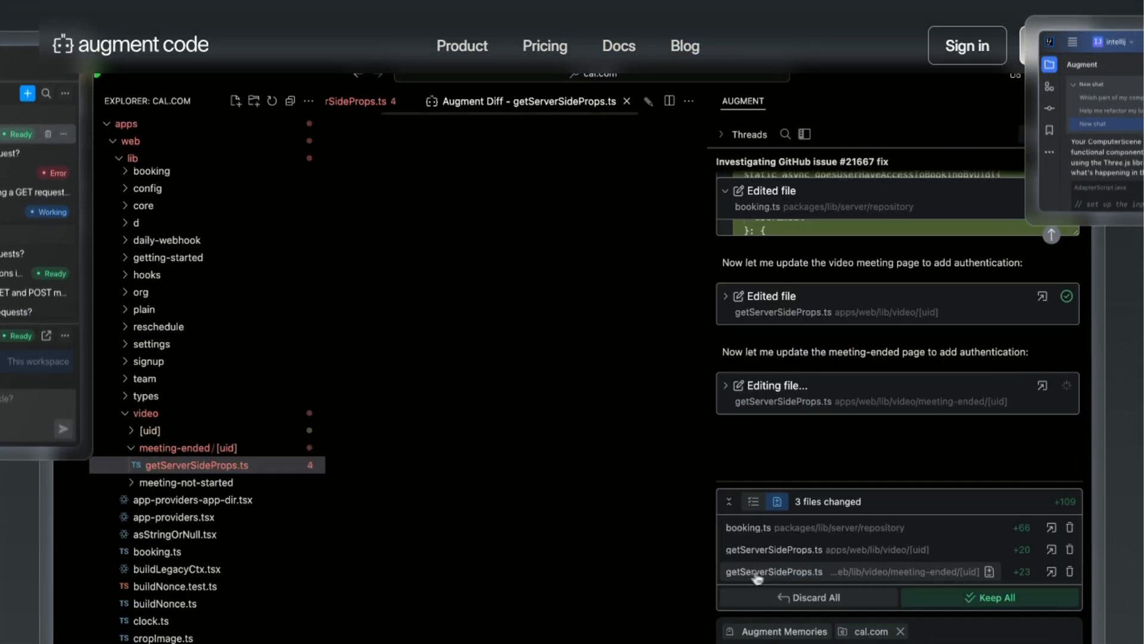
Scroll to the completions features: Knows your code, In-line prompts, Lightning fast, Chat aware
{"action": "scroll", "scroll_direction": "down", "scroll_amount": 3}
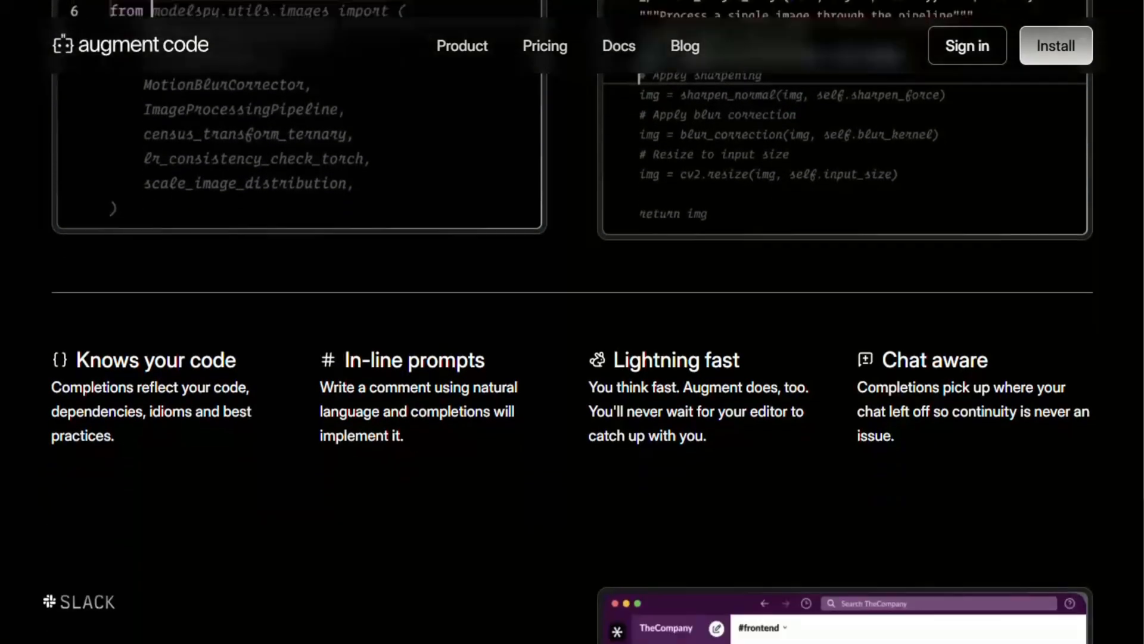